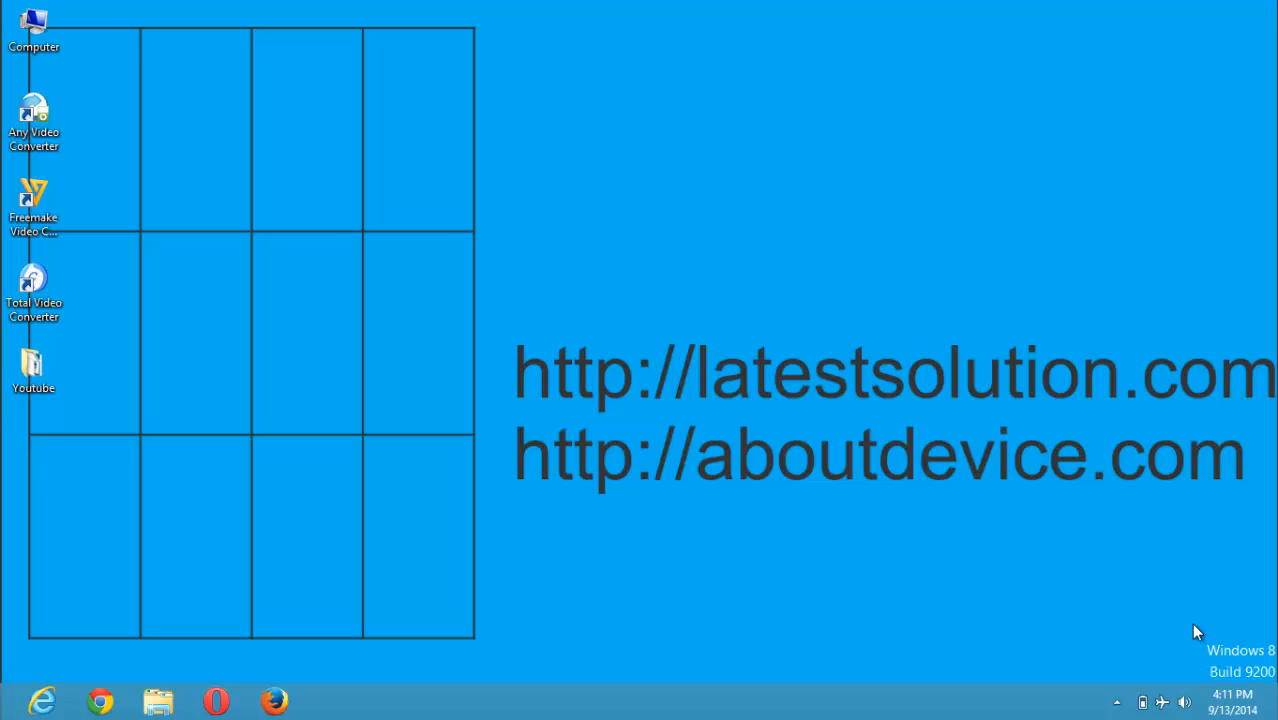
mouse_move(726, 324)
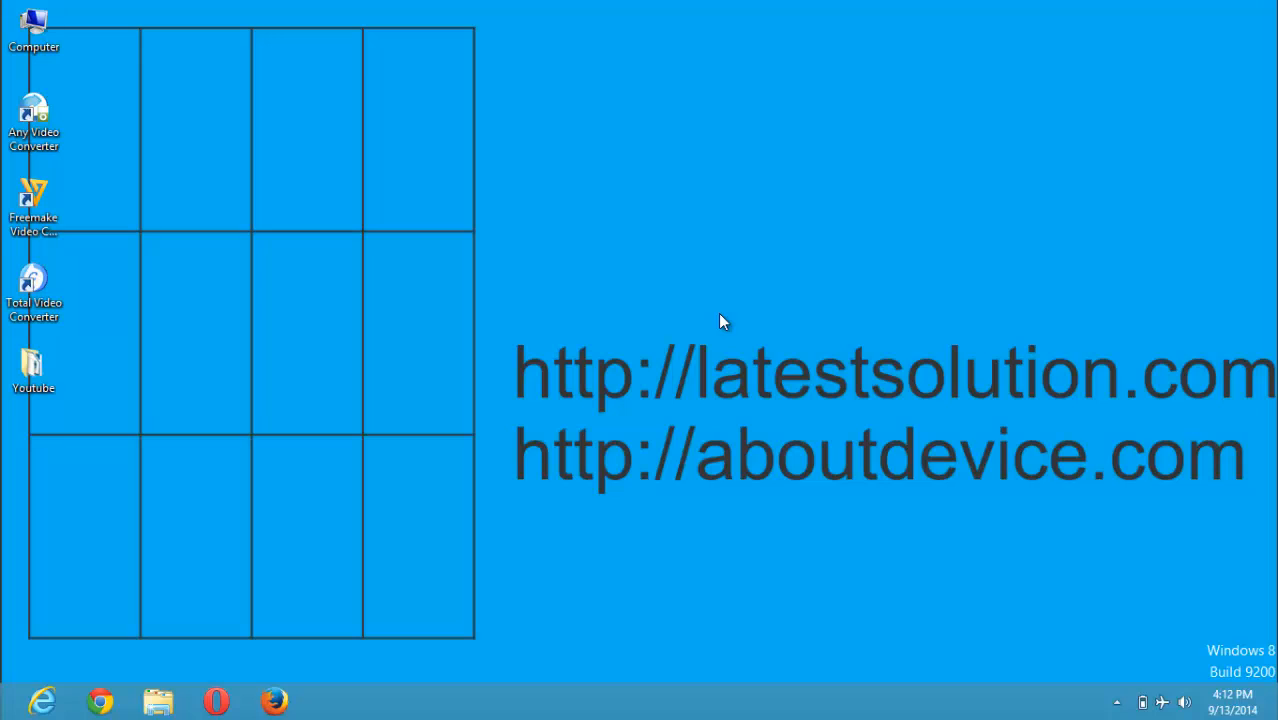
mouse_move(900, 466)
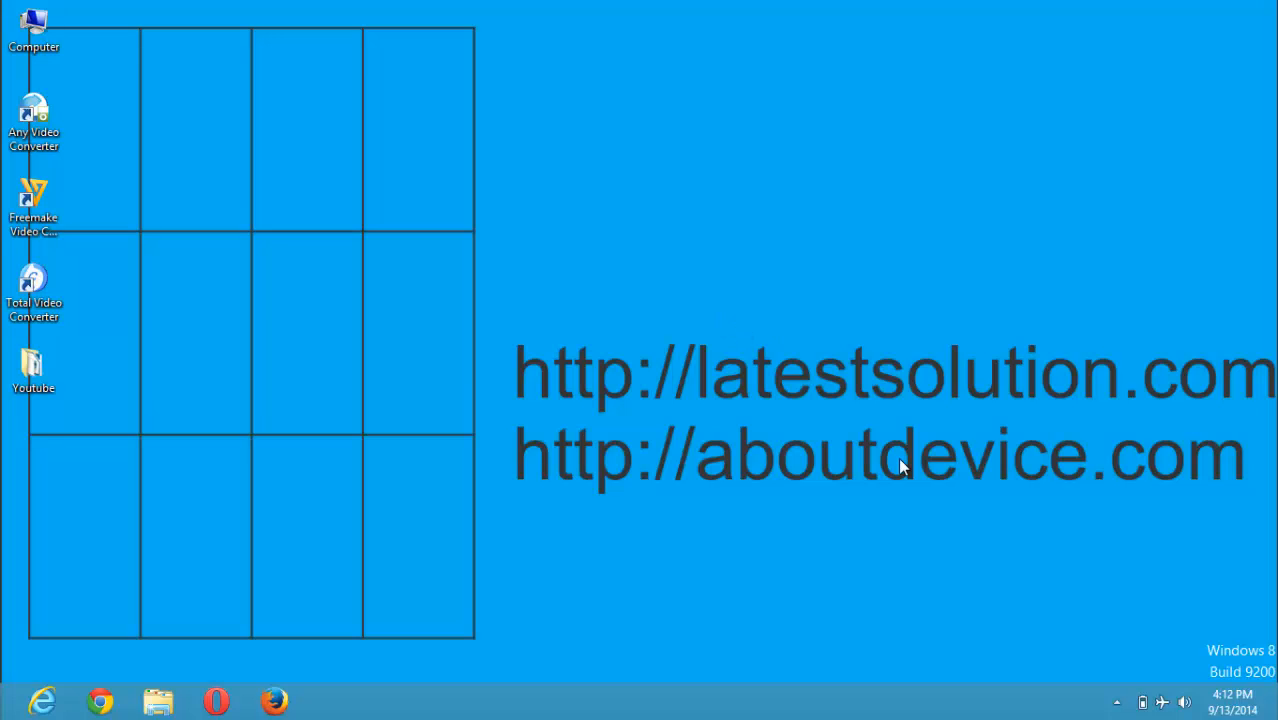
- Launch IDM and set Options > Connection default max connections to 32
click(1116, 701)
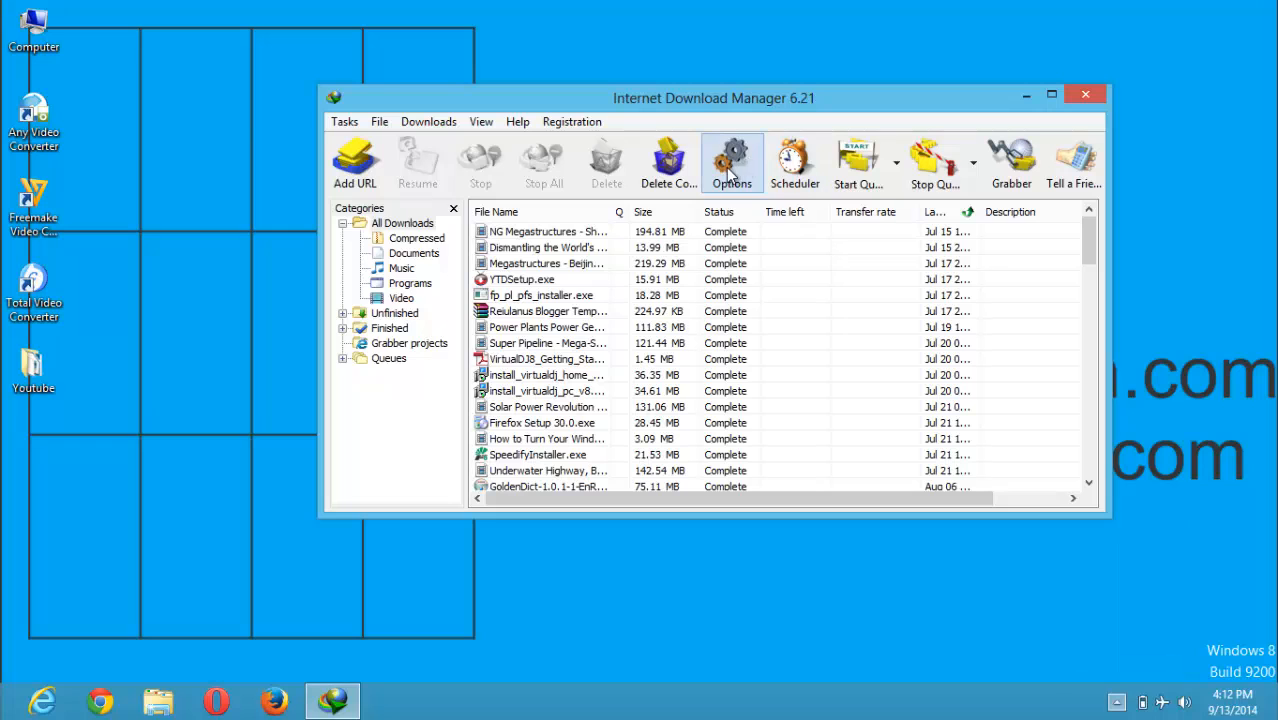
click(731, 162)
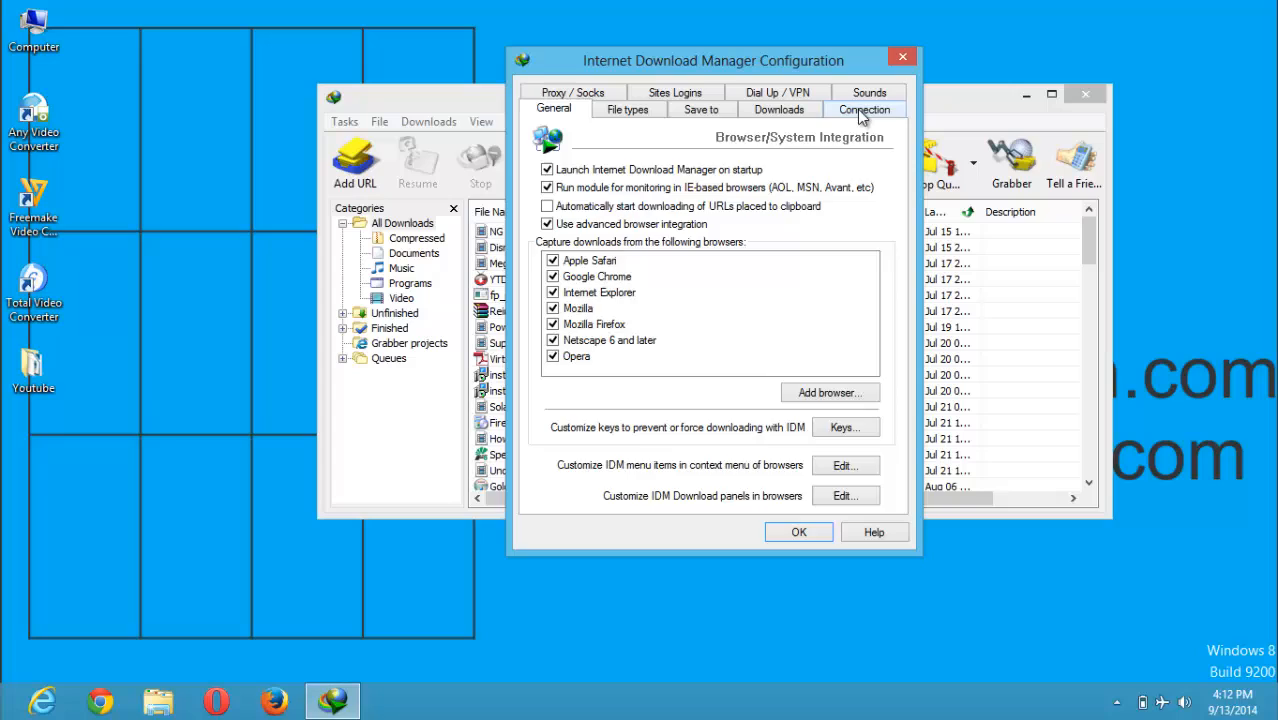
click(864, 109)
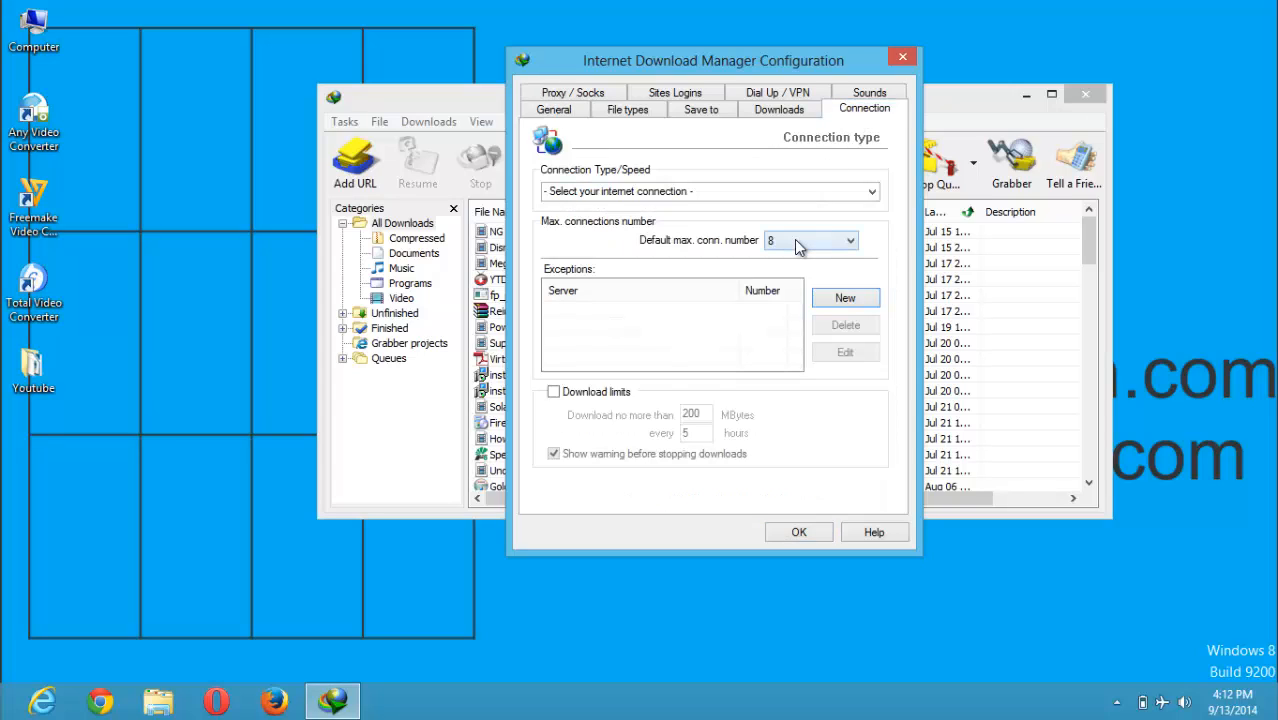
click(849, 240)
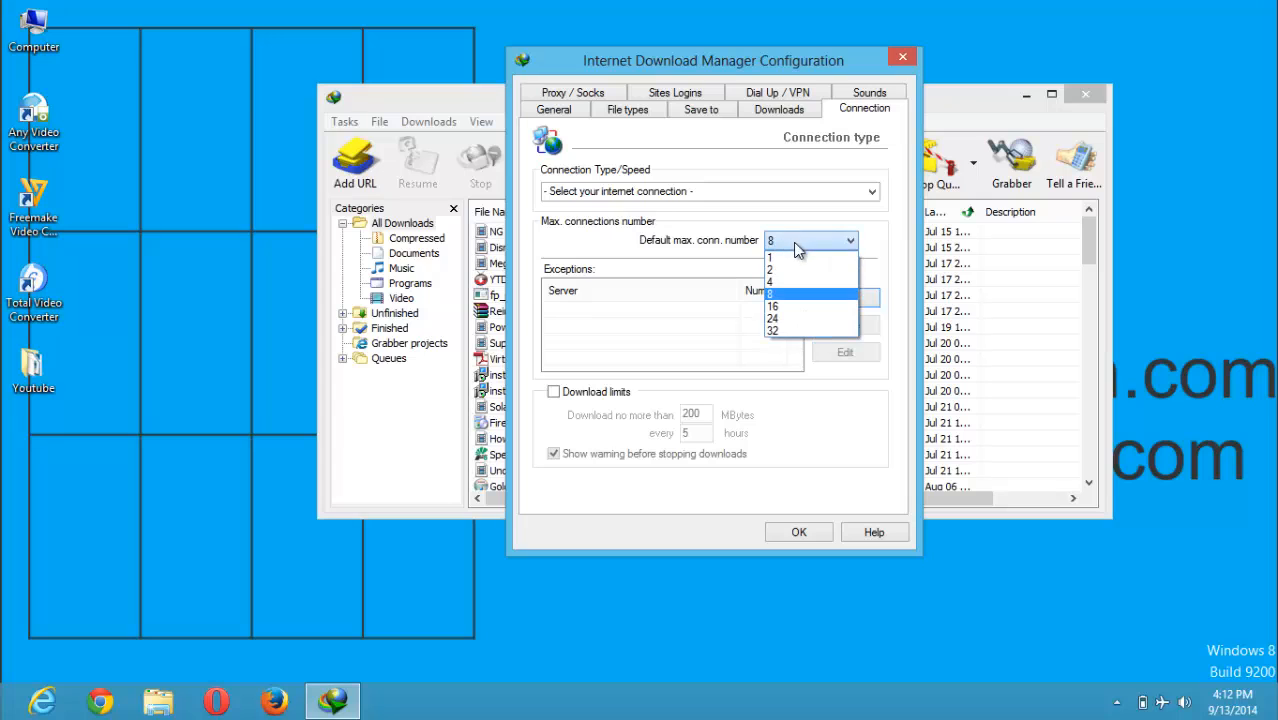
click(772, 318)
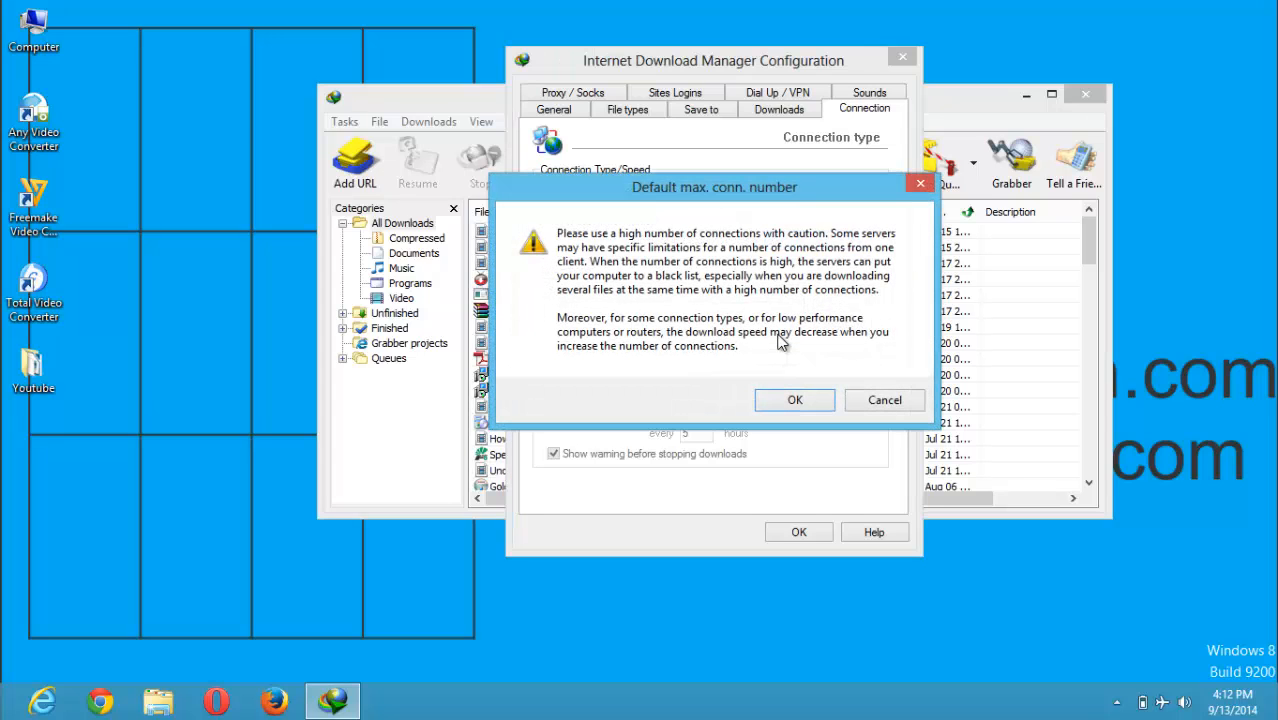
mouse_move(782, 262)
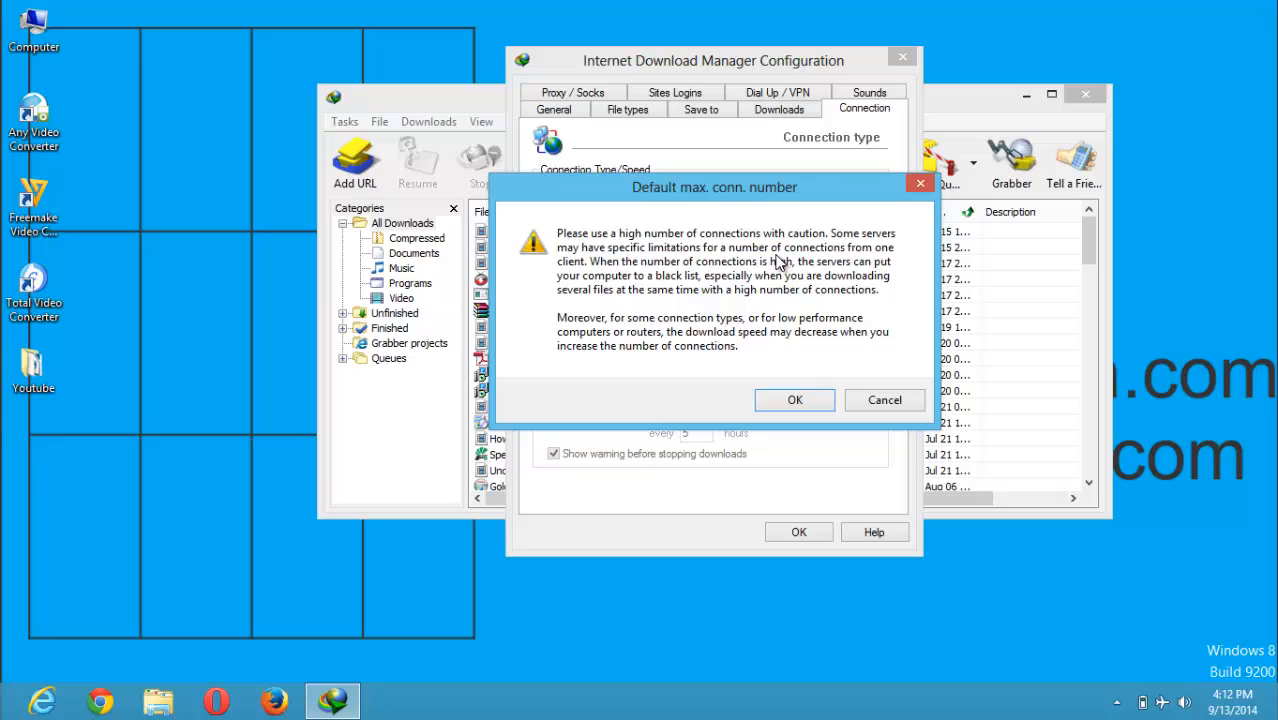
mouse_move(765, 205)
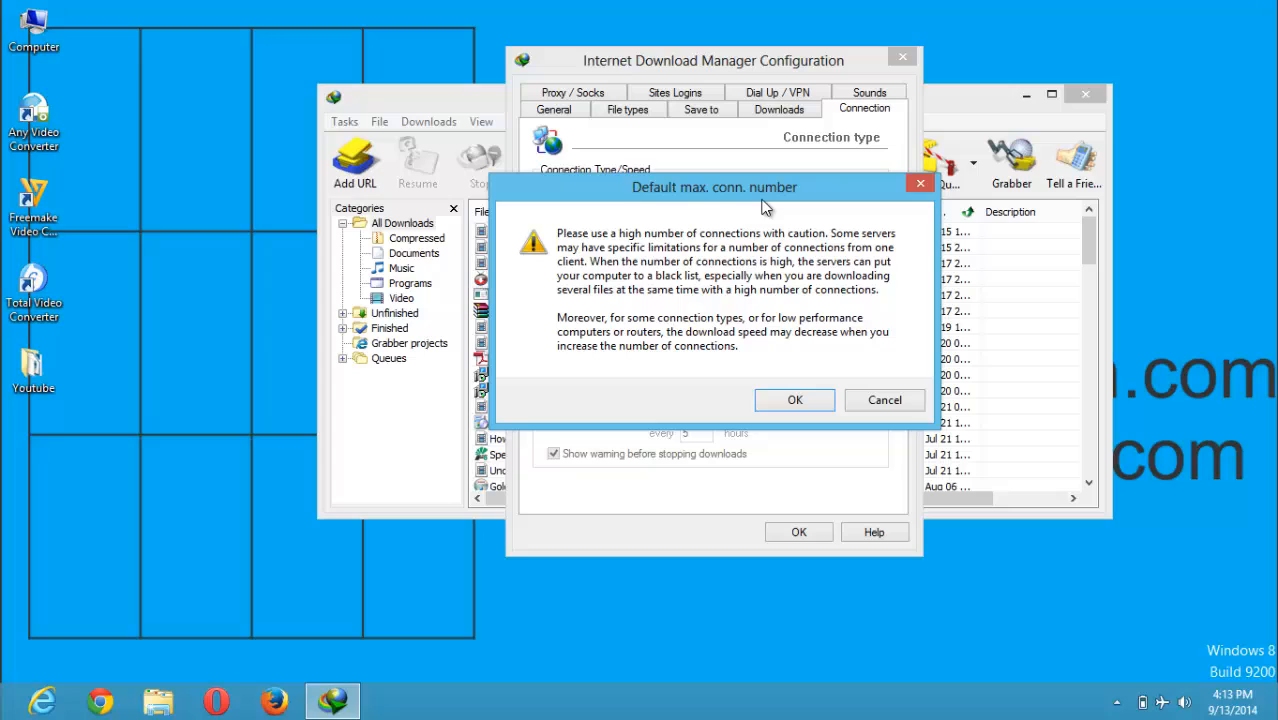
mouse_move(797, 302)
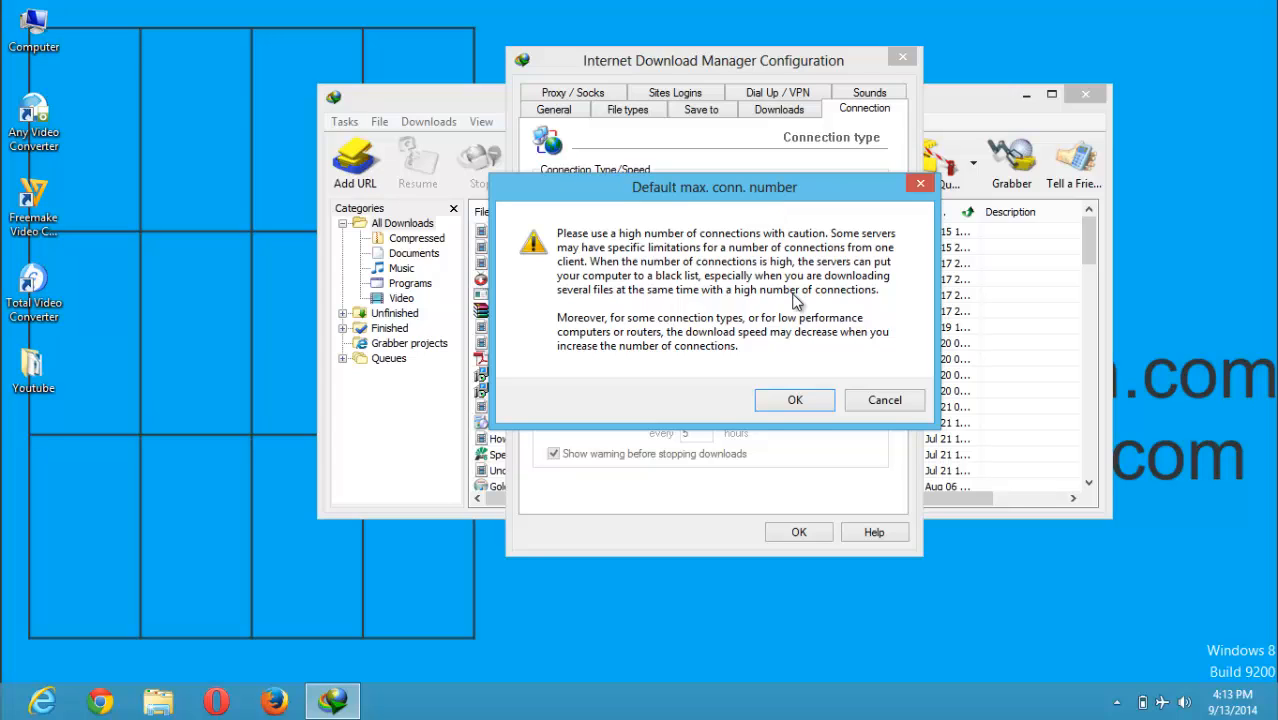
- Accept the high-connection warning and select 16 in the Default max. conn. number list
click(794, 400)
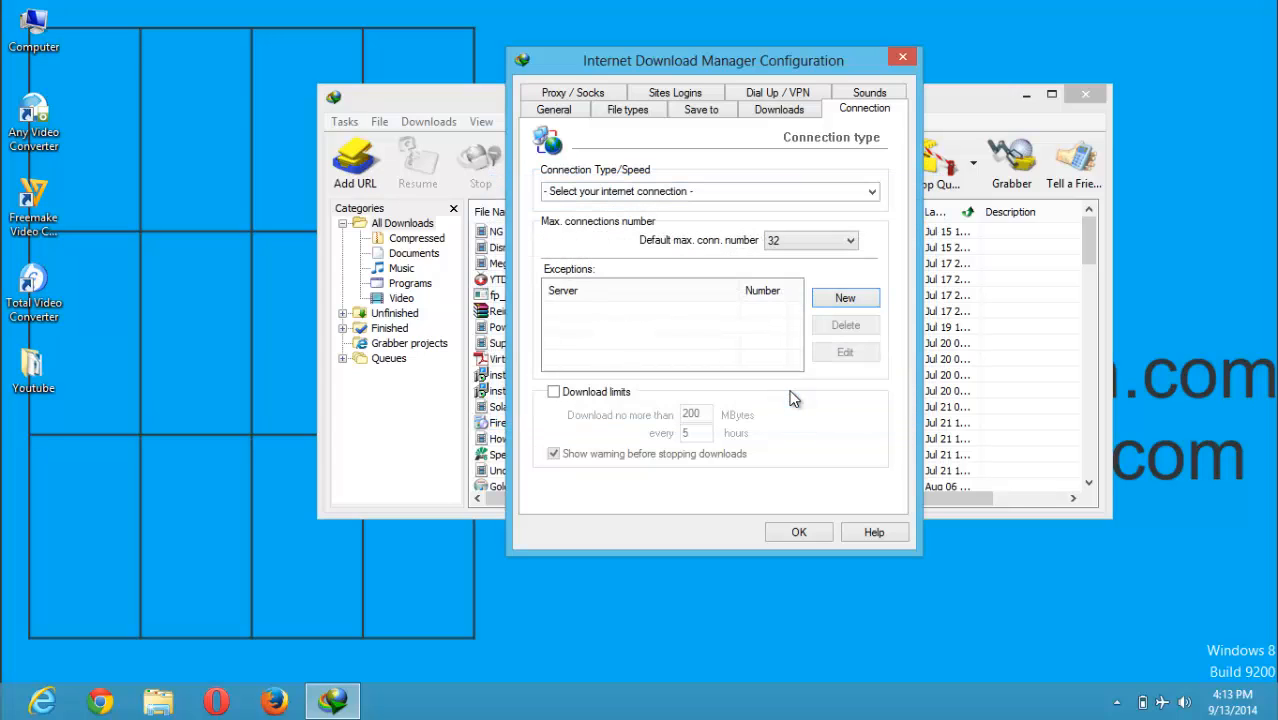
click(849, 240)
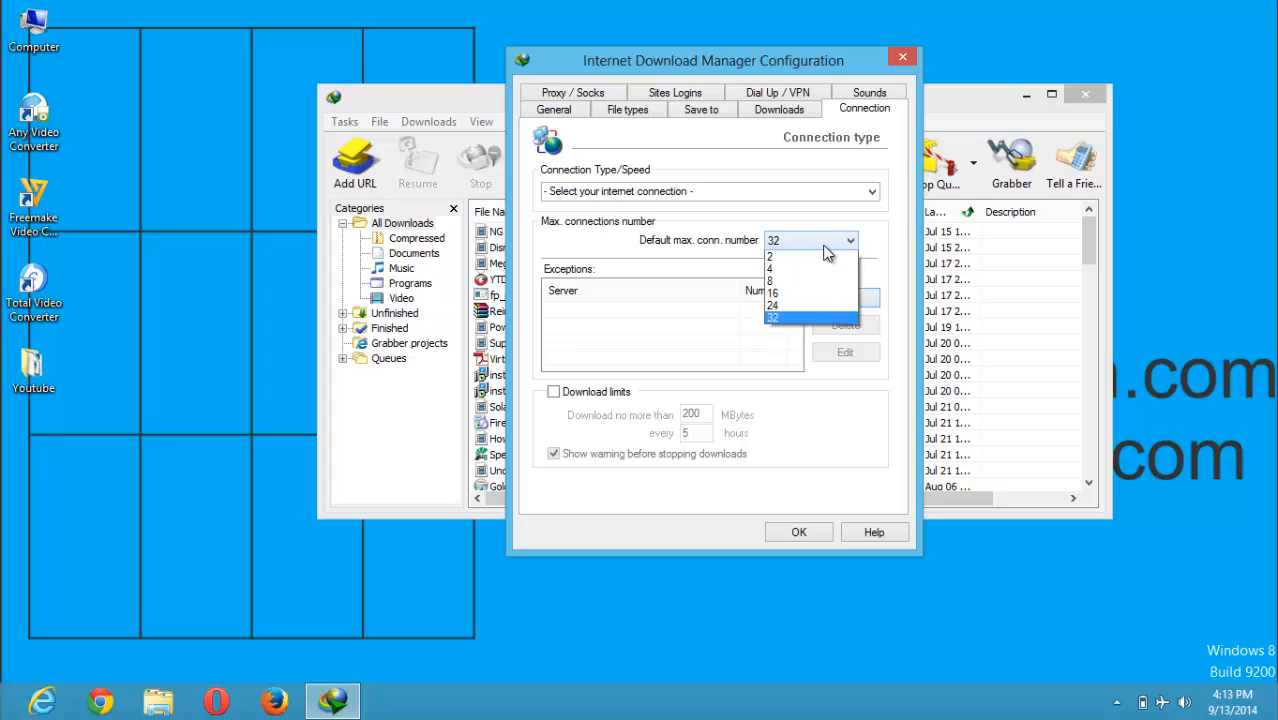
click(772, 317)
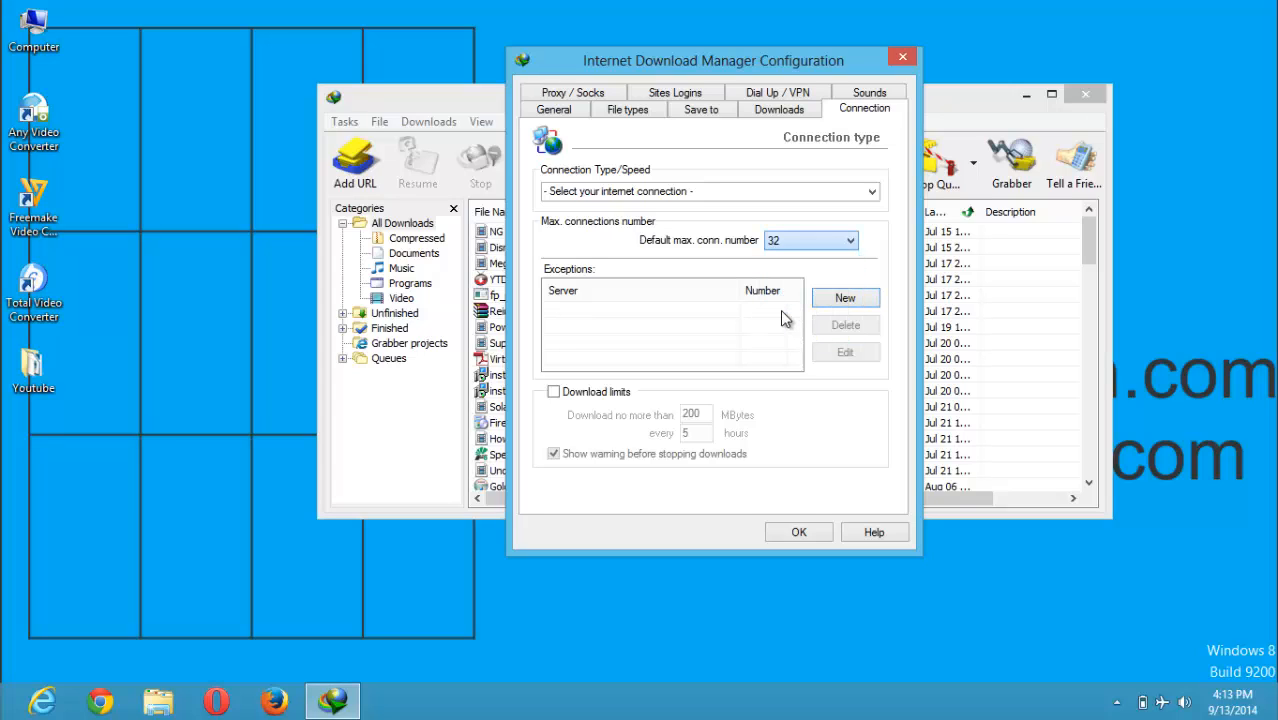
click(848, 240)
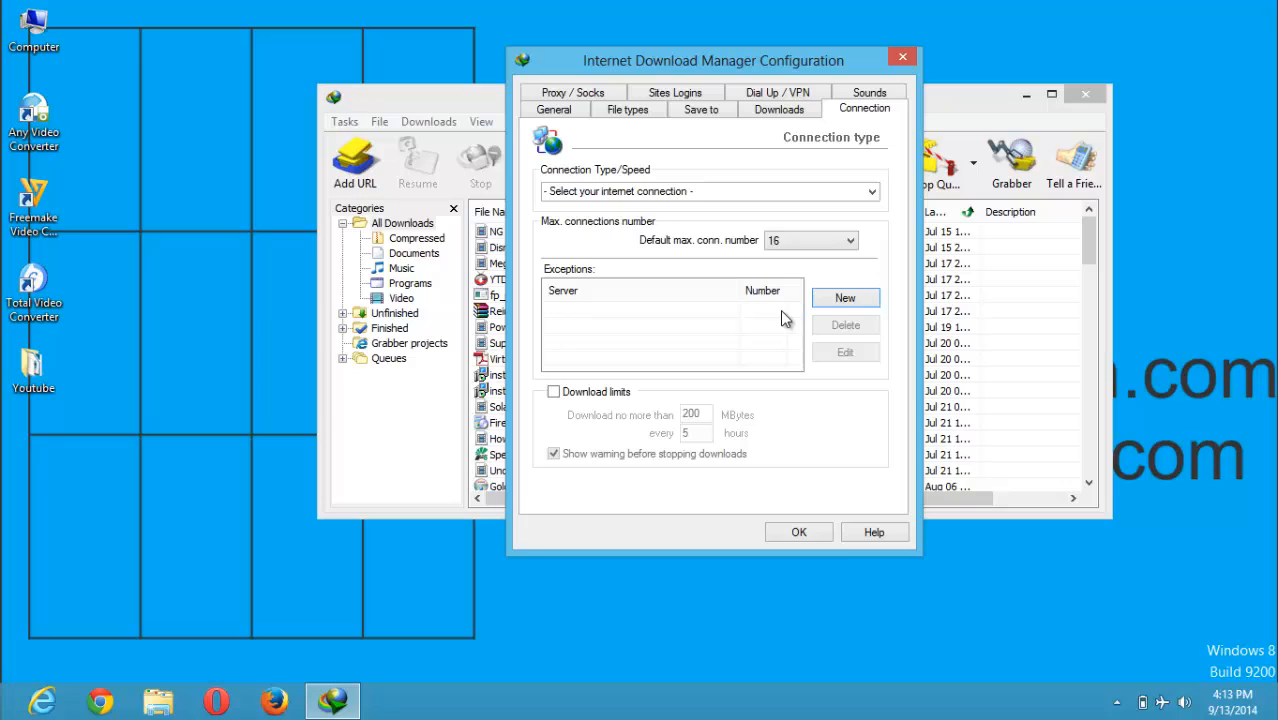
mouse_move(800, 500)
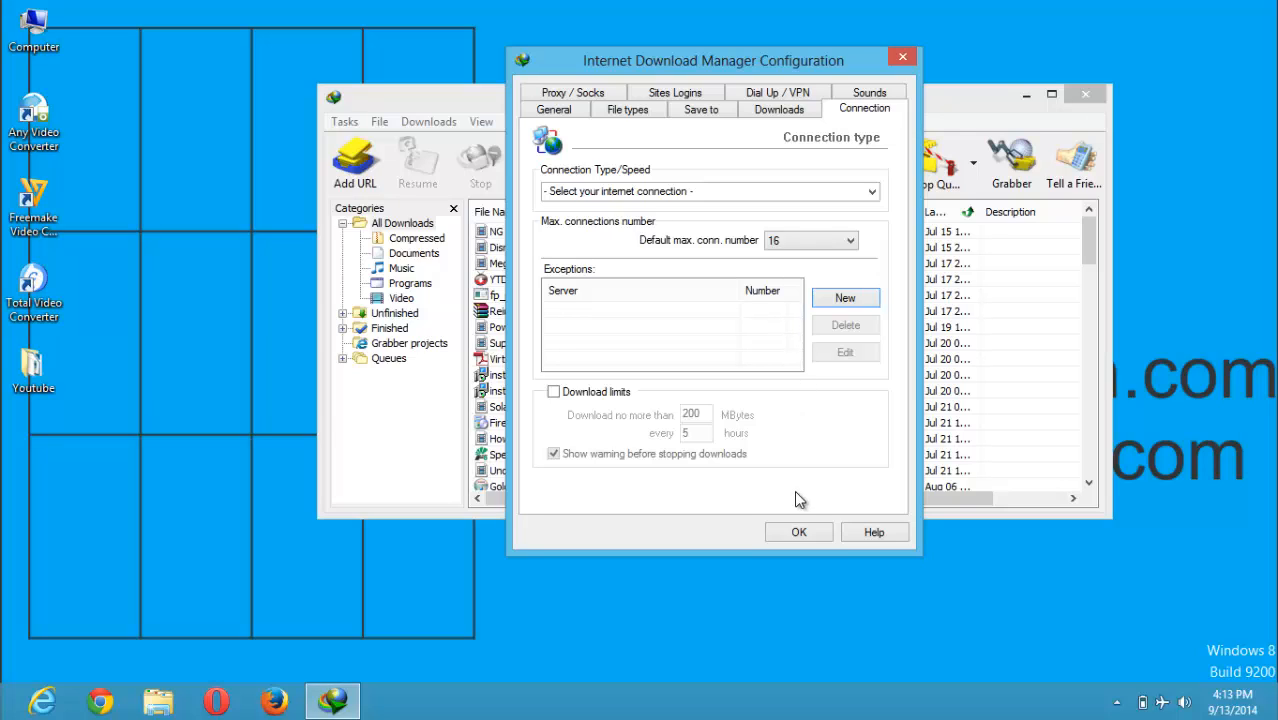